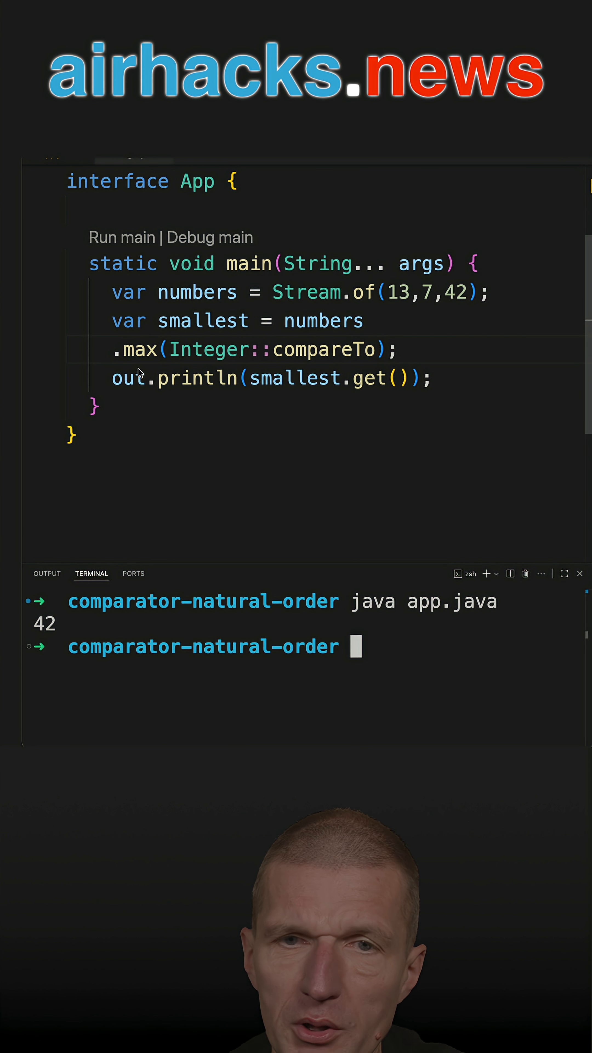
{"action": "mouse_move", "coordinate": [233, 473]}
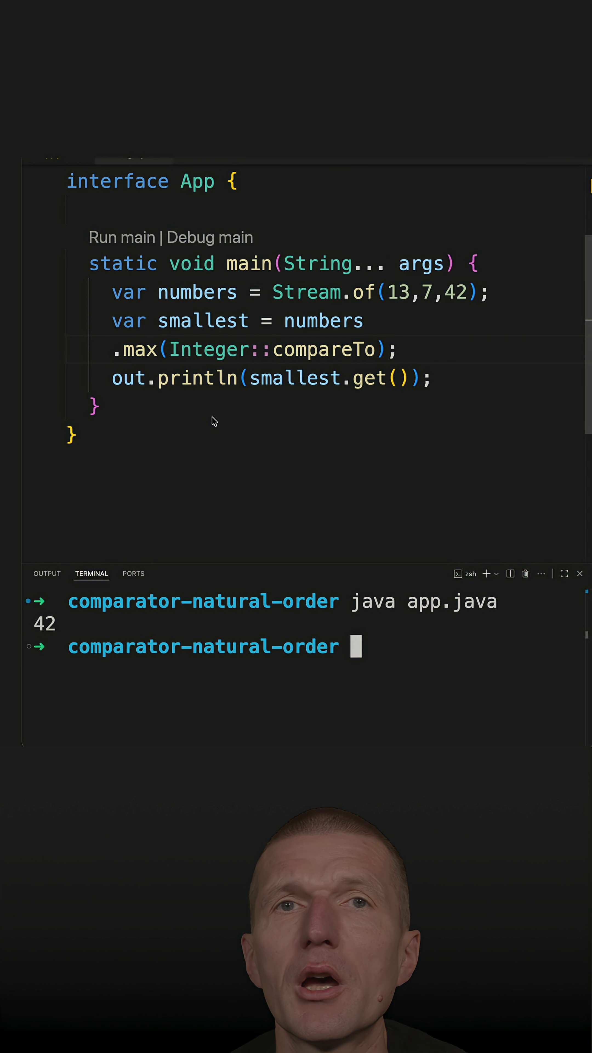
{"action": "mouse_move", "coordinate": [253, 362]}
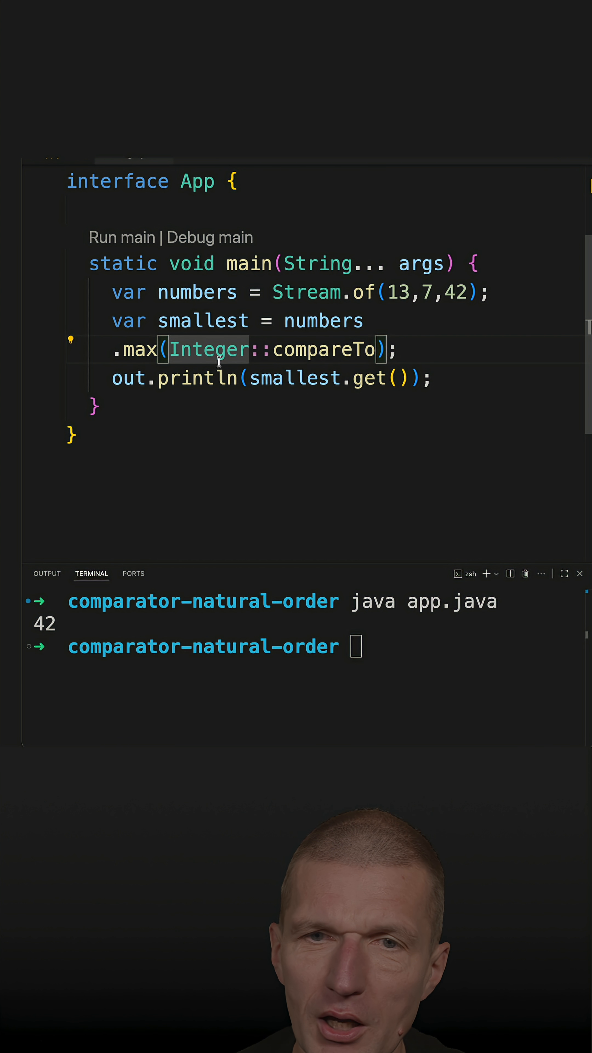
- Replace Integer::compareTo in .max() with Comparator.naturalOrder() in app.java
{"action": "double_click", "coordinate": [208, 349]}
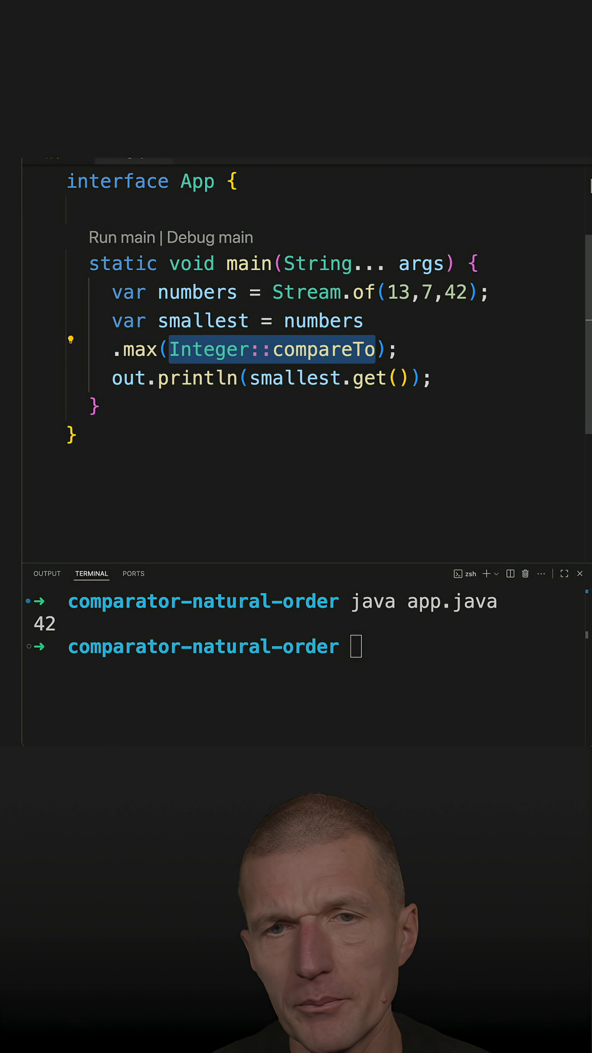
{"action": "type", "text": "Com"}
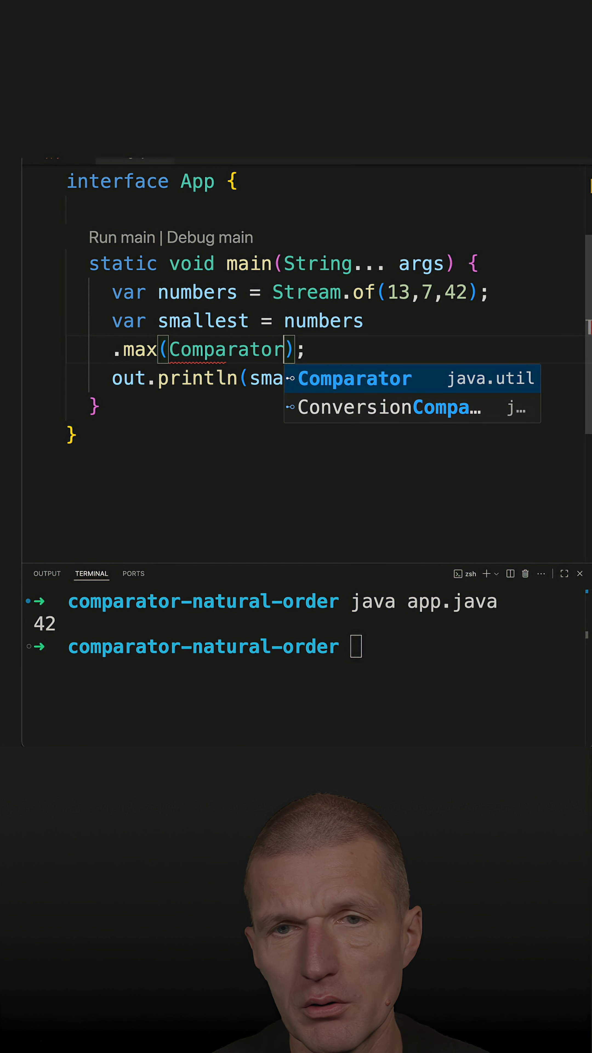
{"action": "type", "text": ".naturalOrder()"}
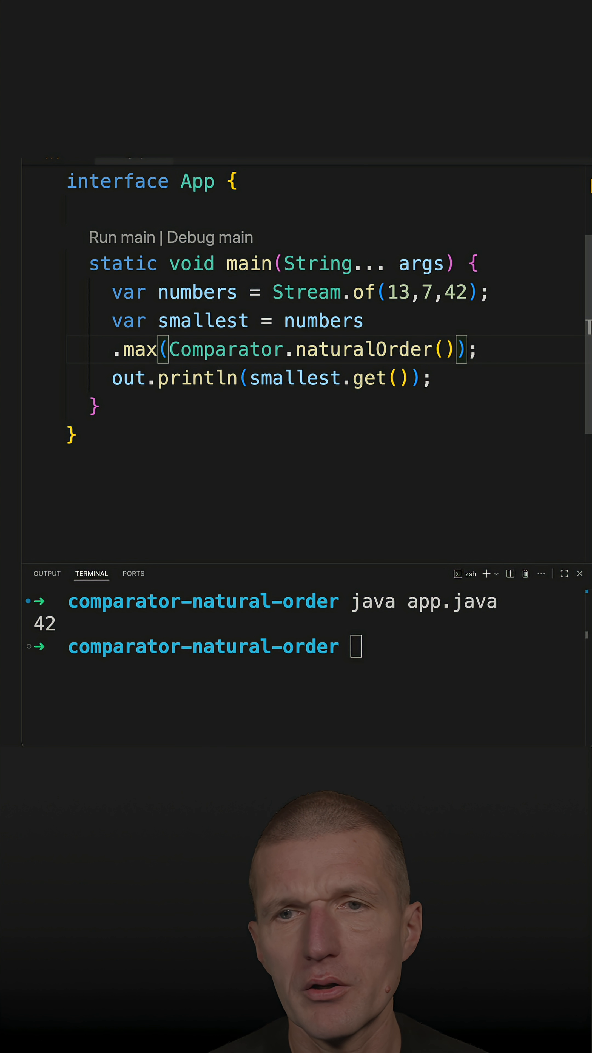